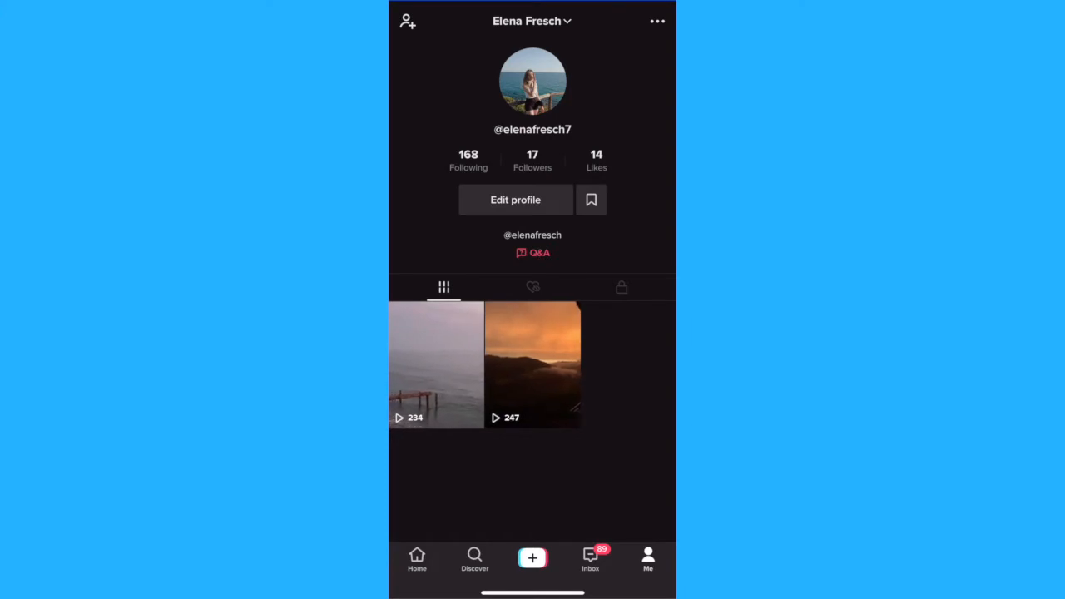
- Start editing the profile details from the TikTok profile page
left_click(516, 200)
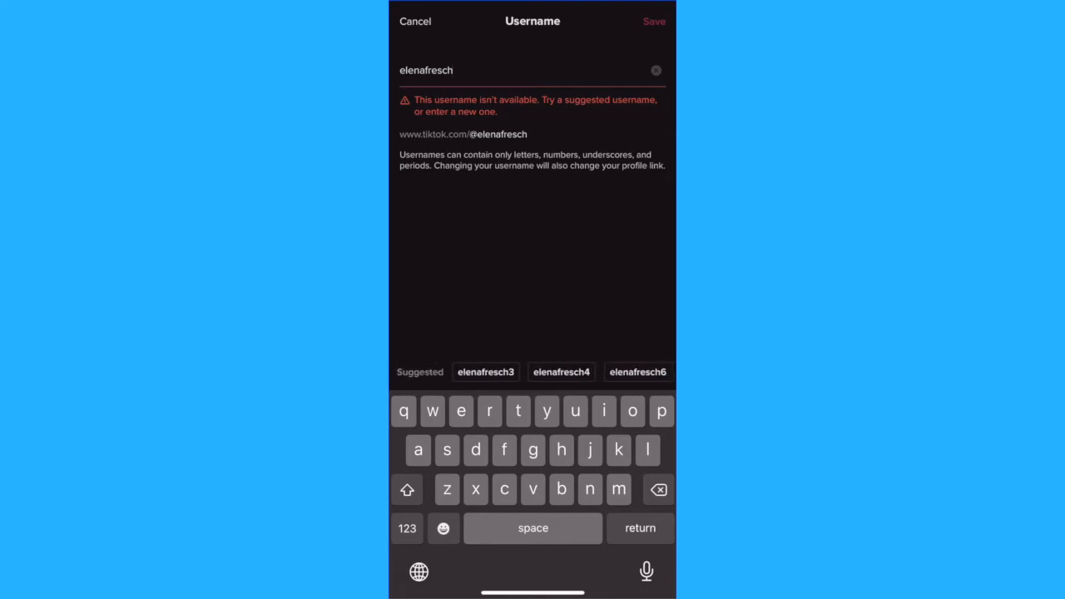
left_click(652, 20)
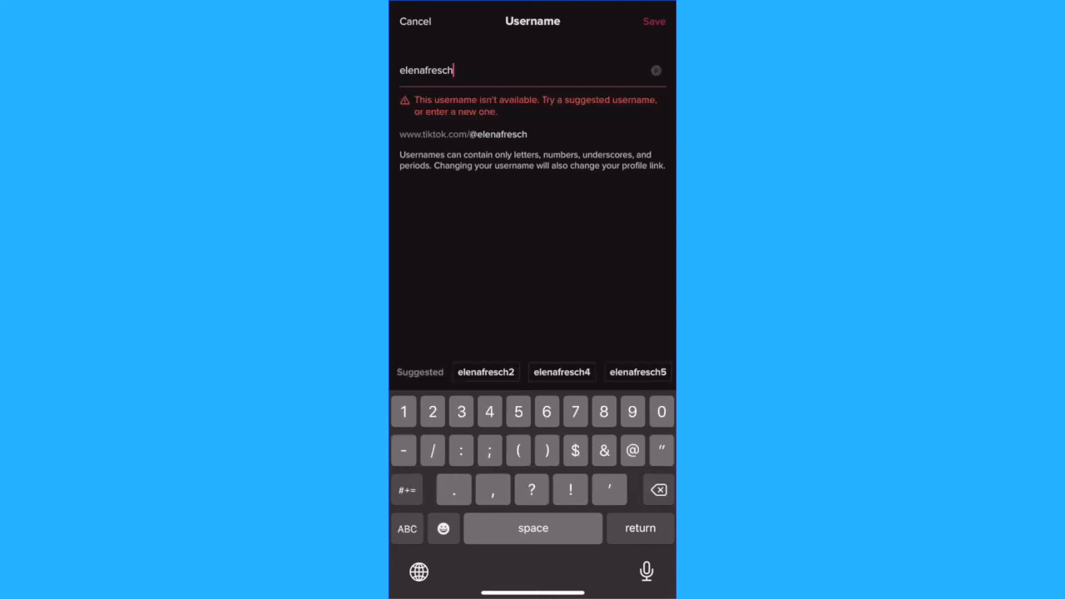
left_click(486, 373)
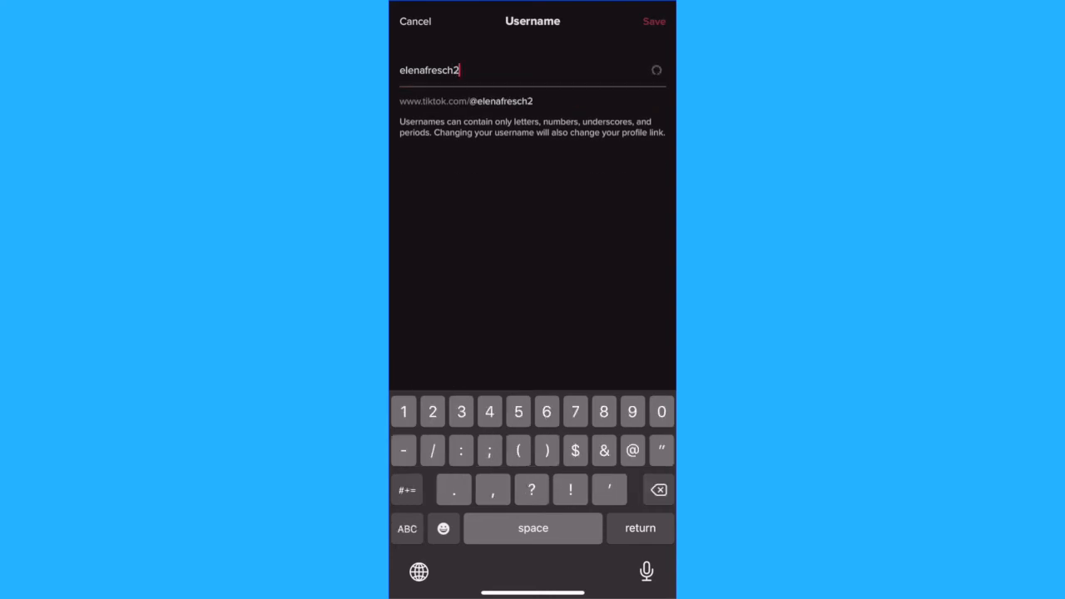
left_click(406, 529)
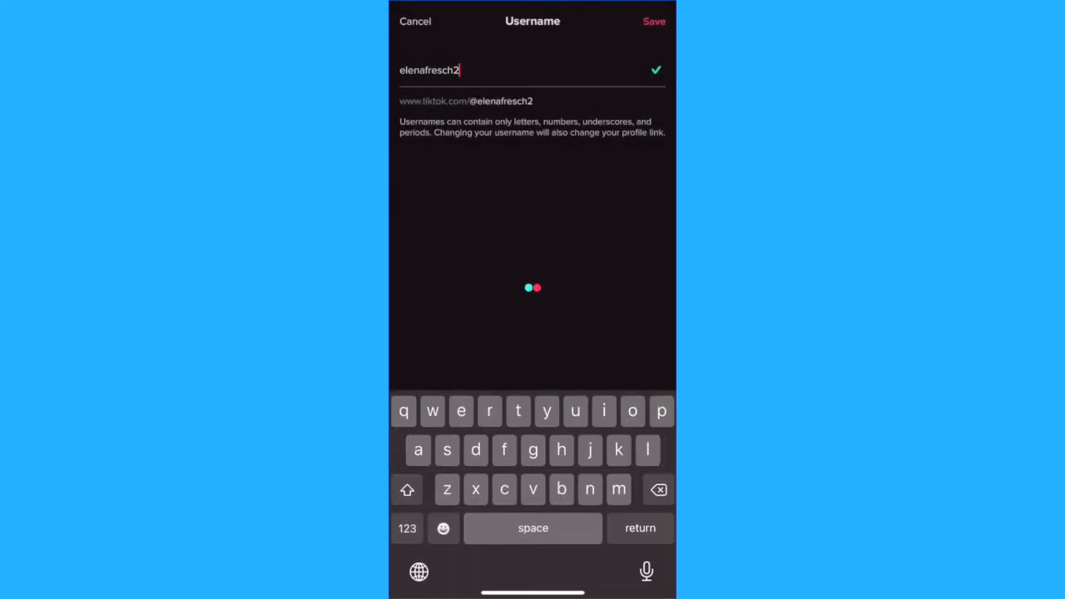
left_click(652, 21)
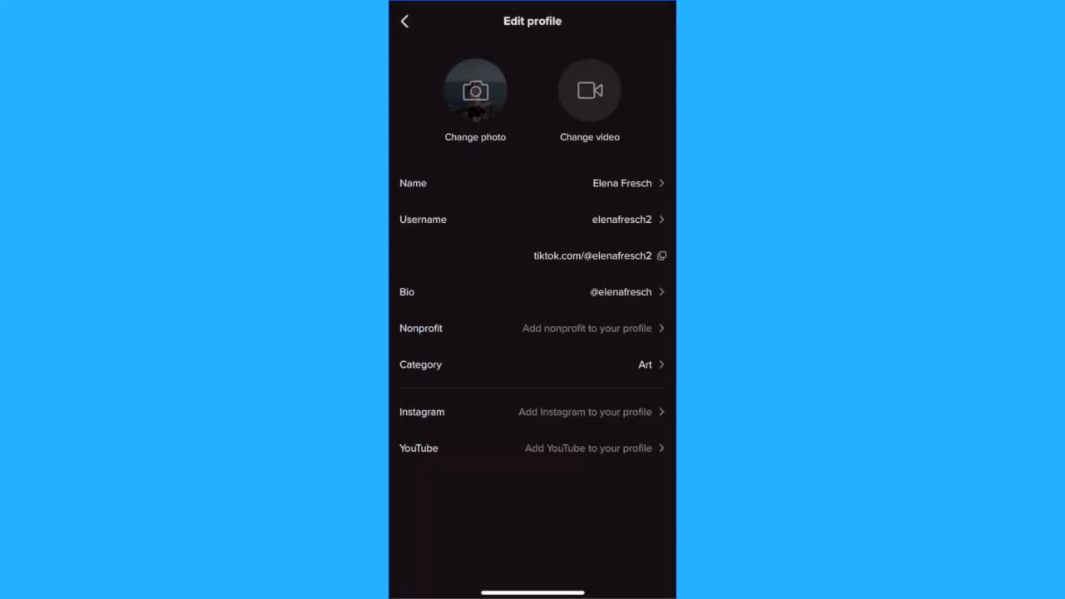
left_click(403, 21)
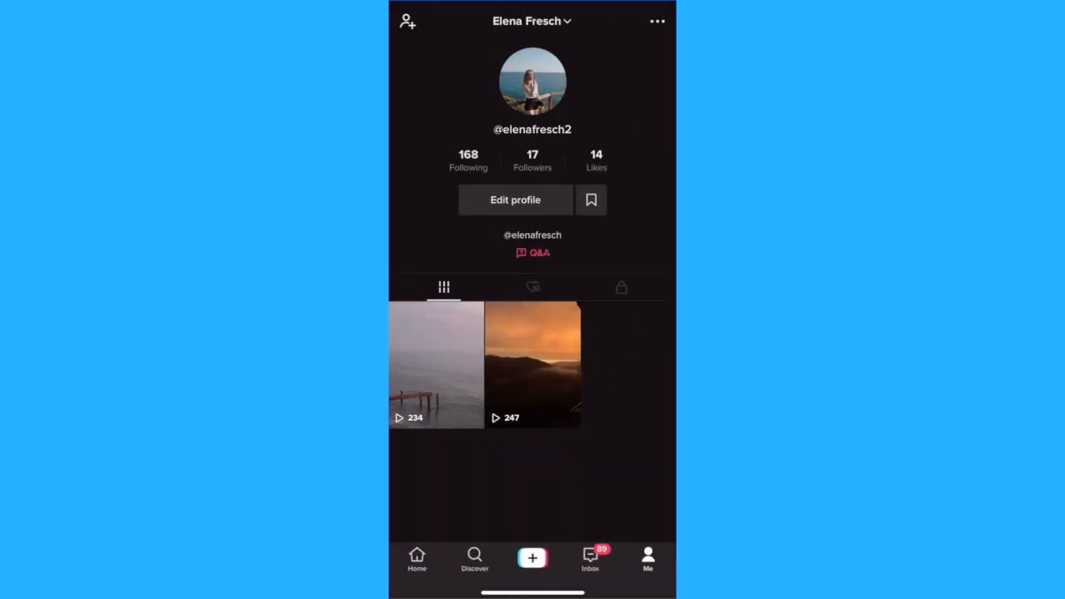